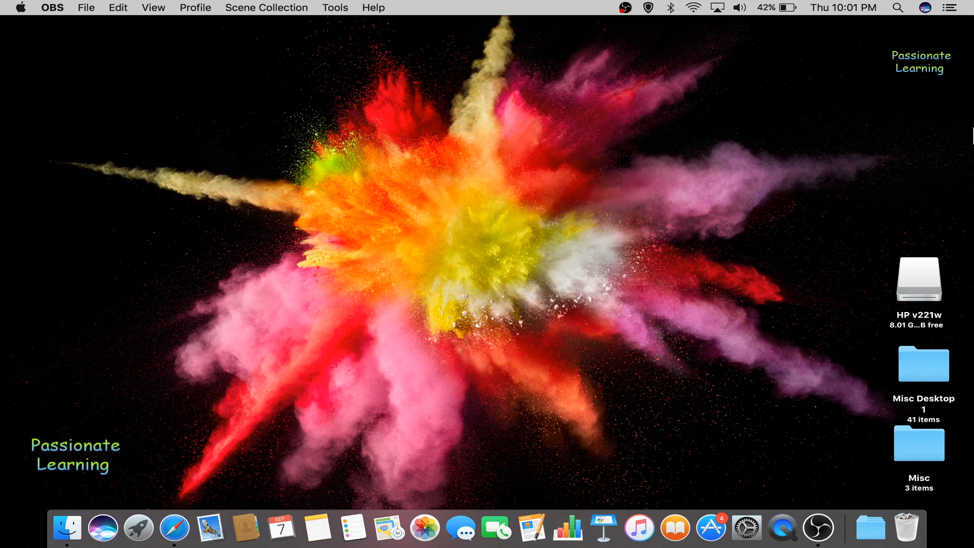
mouse_move(175, 500)
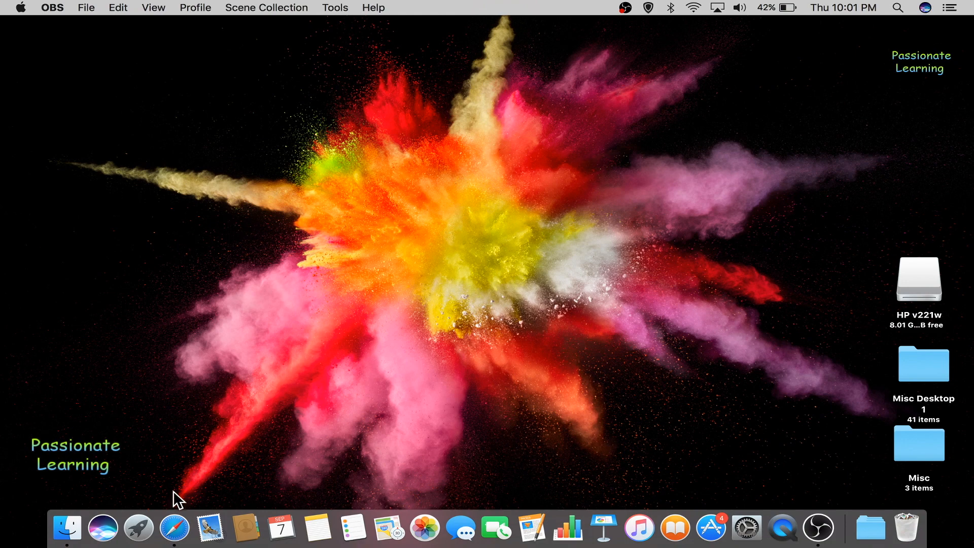
Launch Safari and run a Google search for 'gimp' from the Google favourite
click(175, 529)
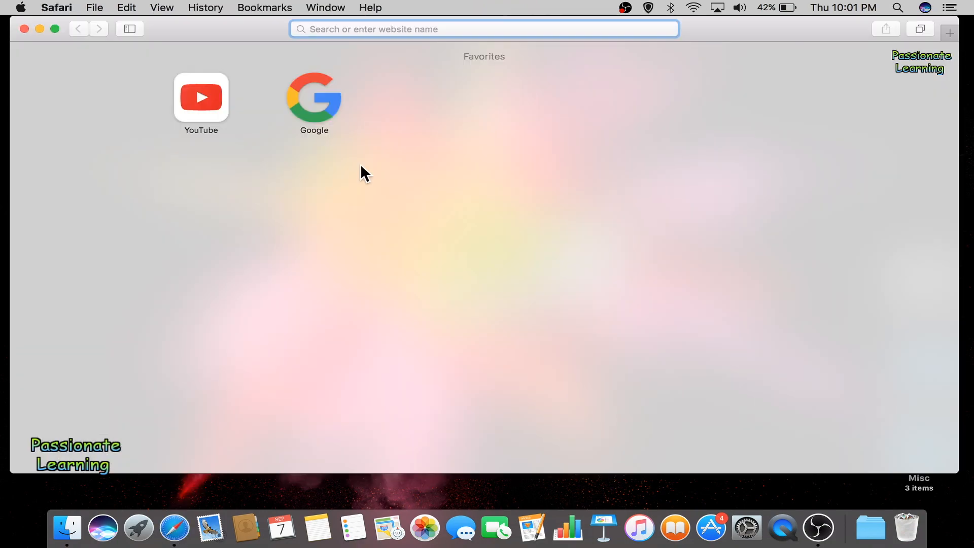
click(315, 102)
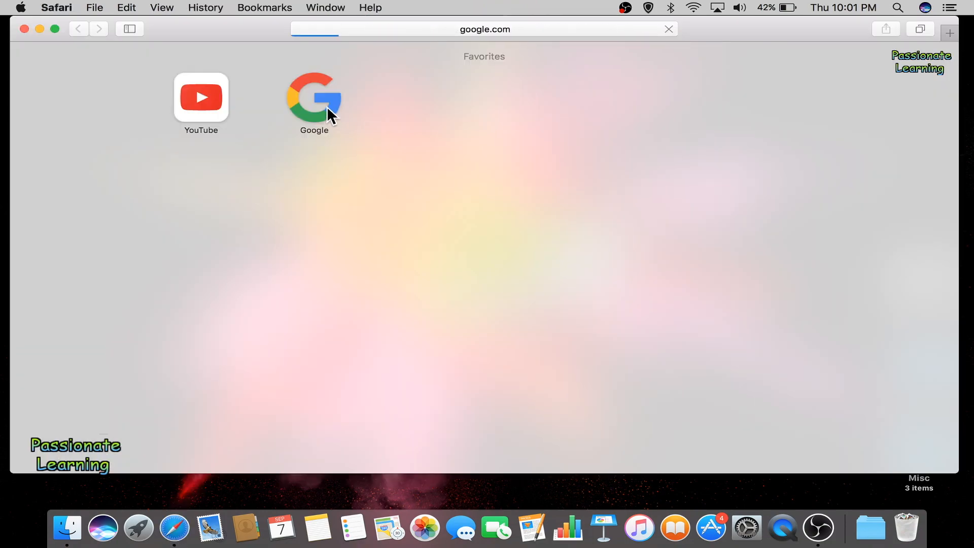
click(315, 97)
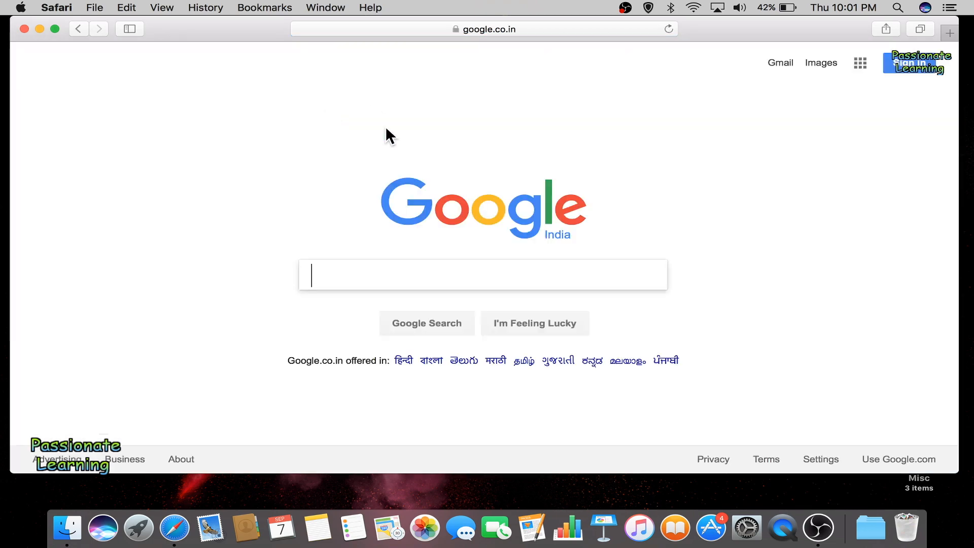
text(gimp)
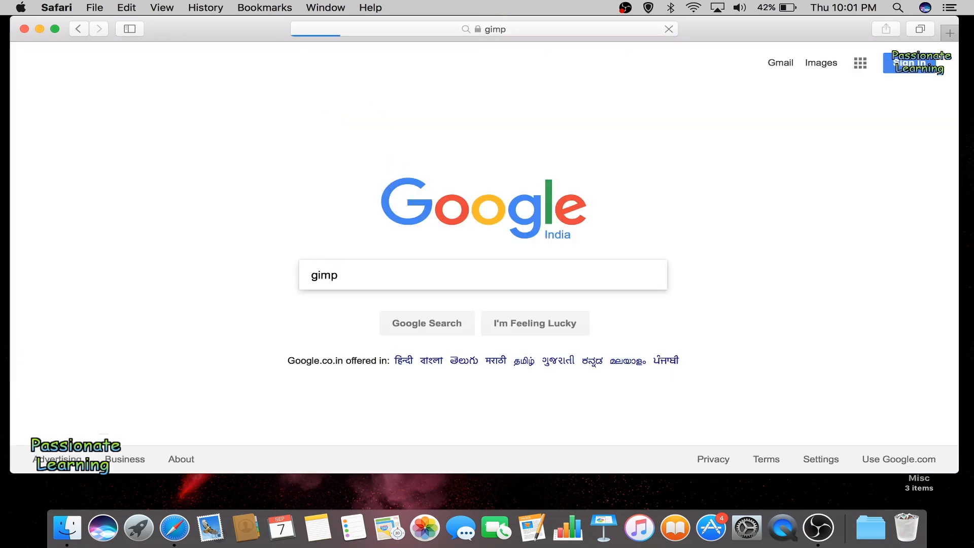
click(426, 324)
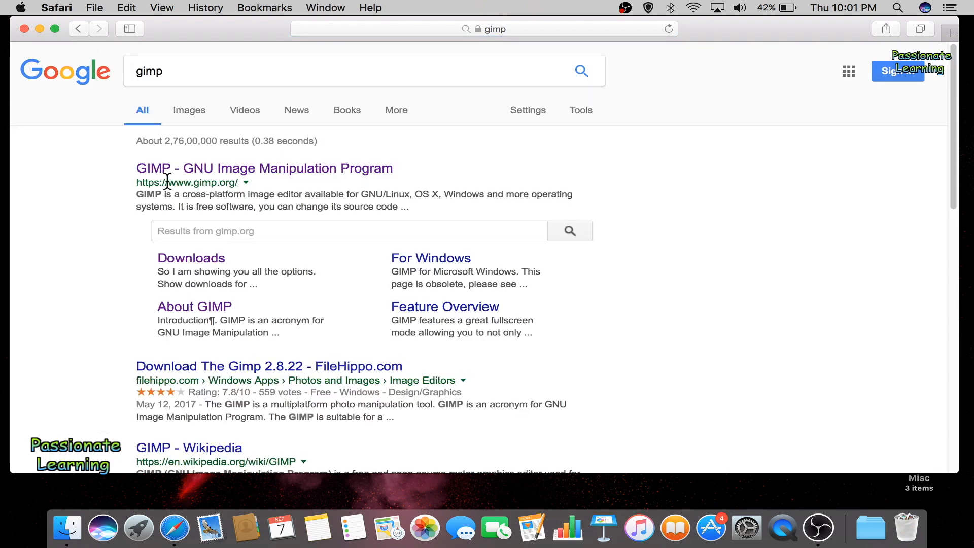
mouse_move(226, 184)
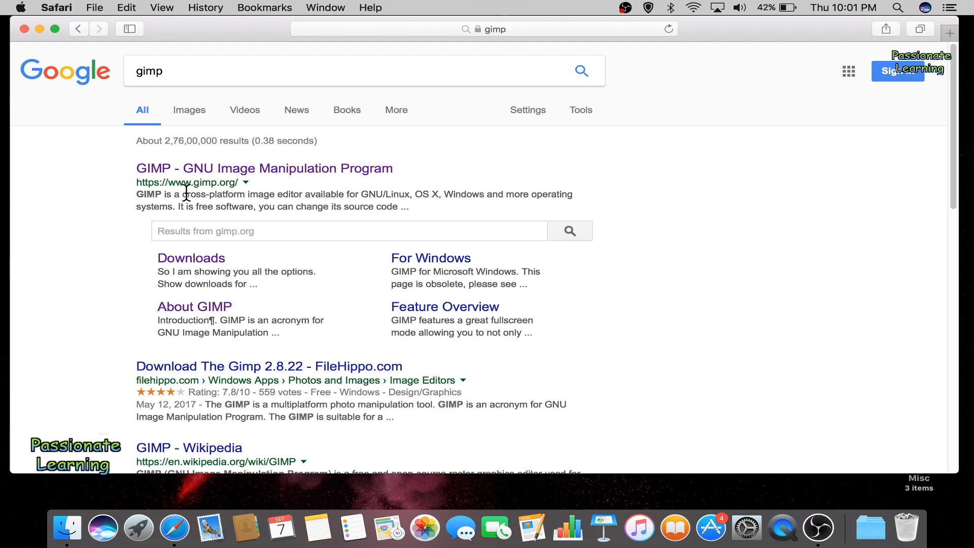
mouse_move(235, 181)
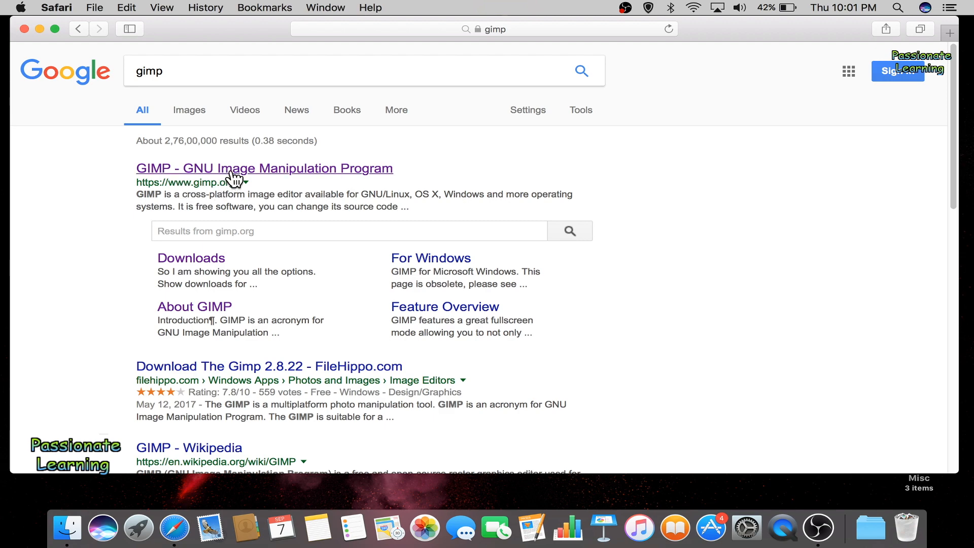
Follow the 'GIMP - GNU Image Manipulation Program' result to the gimp.org home page
click(238, 168)
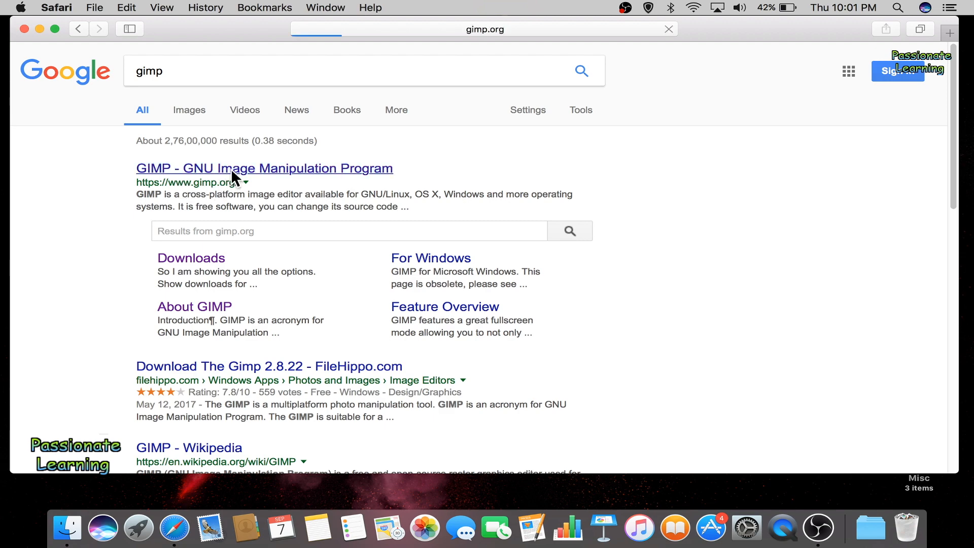
mouse_move(126, 8)
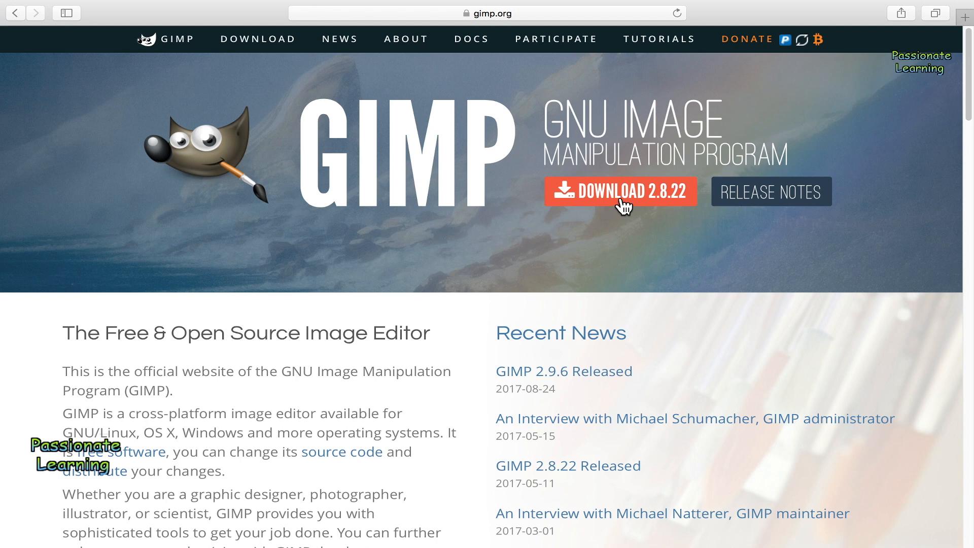
mouse_move(612, 198)
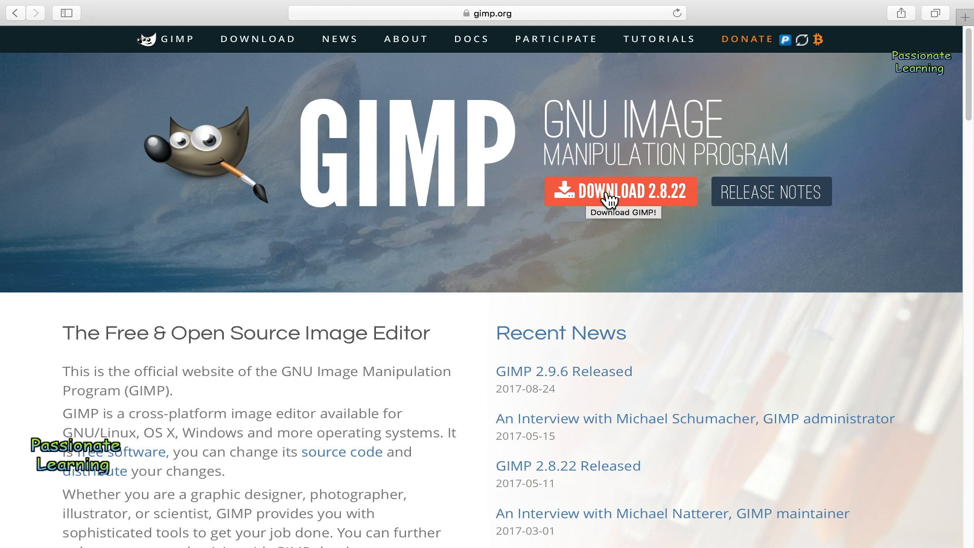
mouse_move(273, 42)
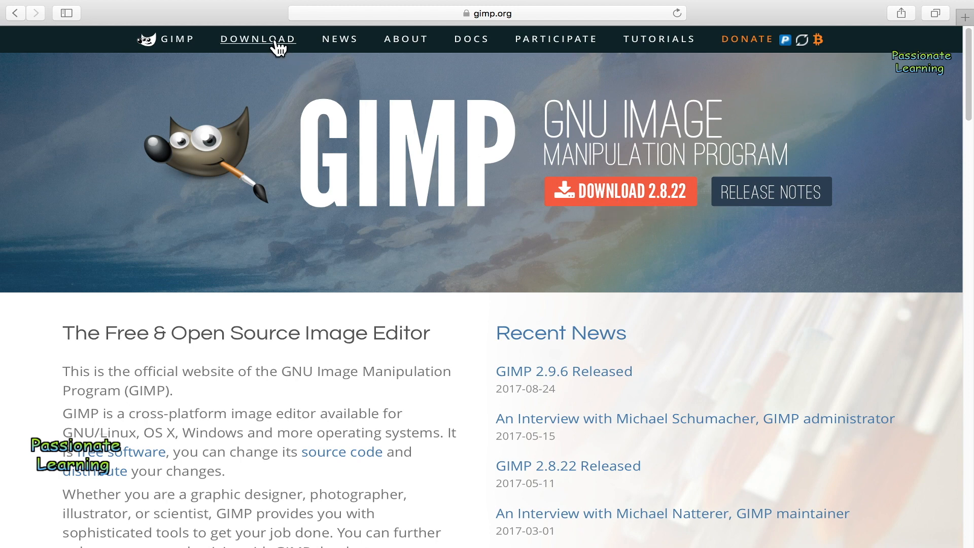
click(624, 202)
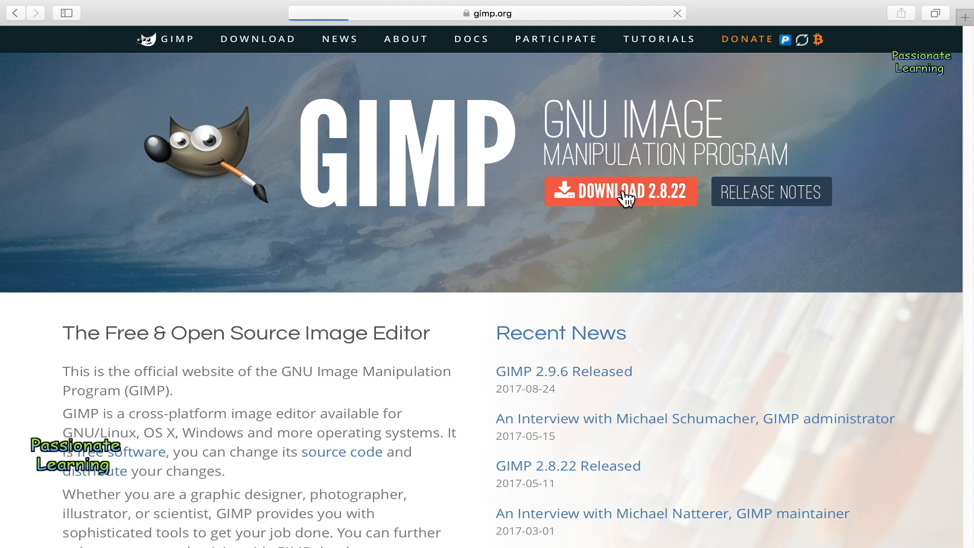
Go to the Download 2.8.22 page and reach the GIMP for Mac OS X section
click(624, 191)
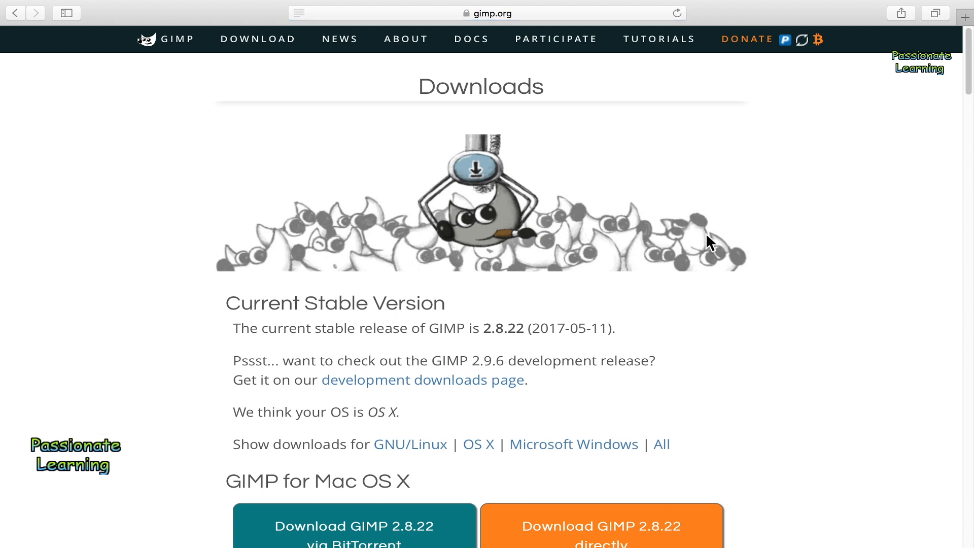
scroll(down, 3)
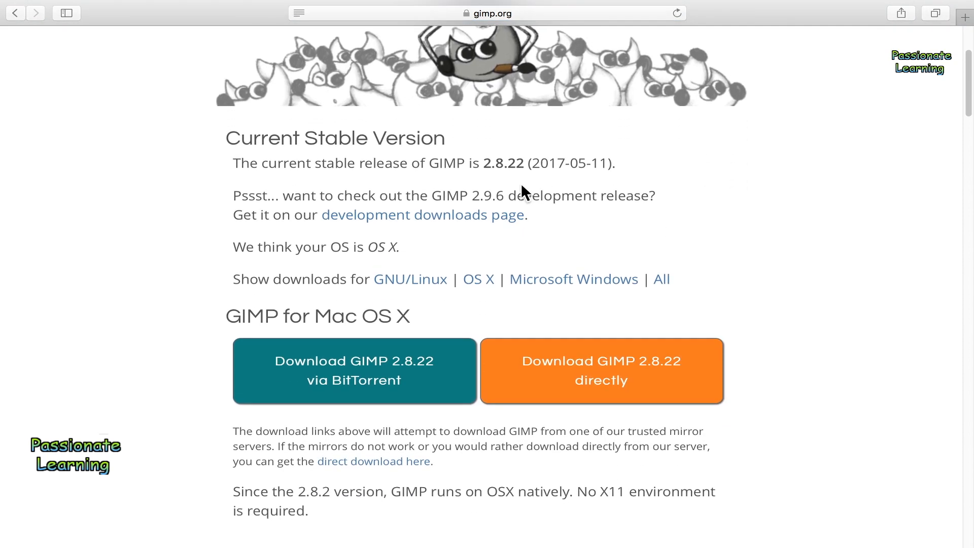
mouse_move(243, 323)
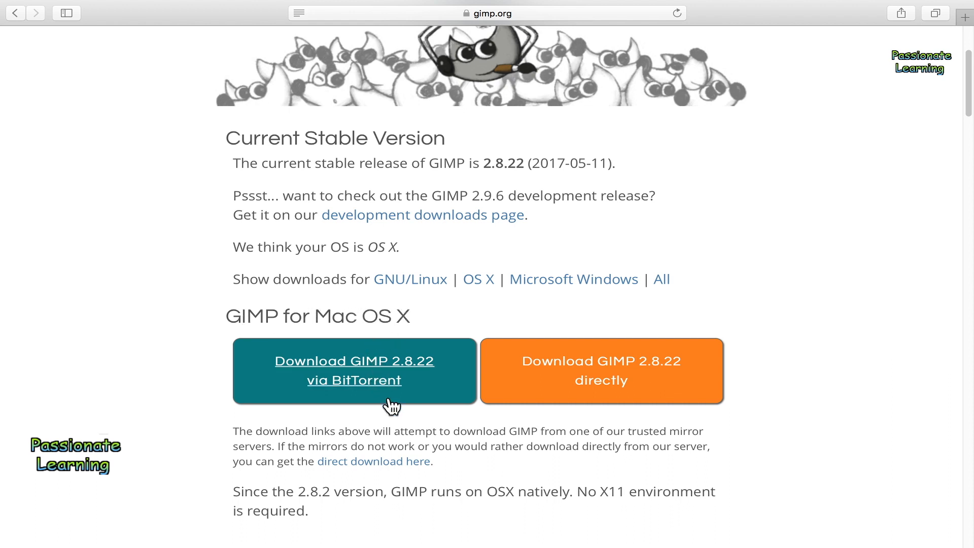
mouse_move(593, 404)
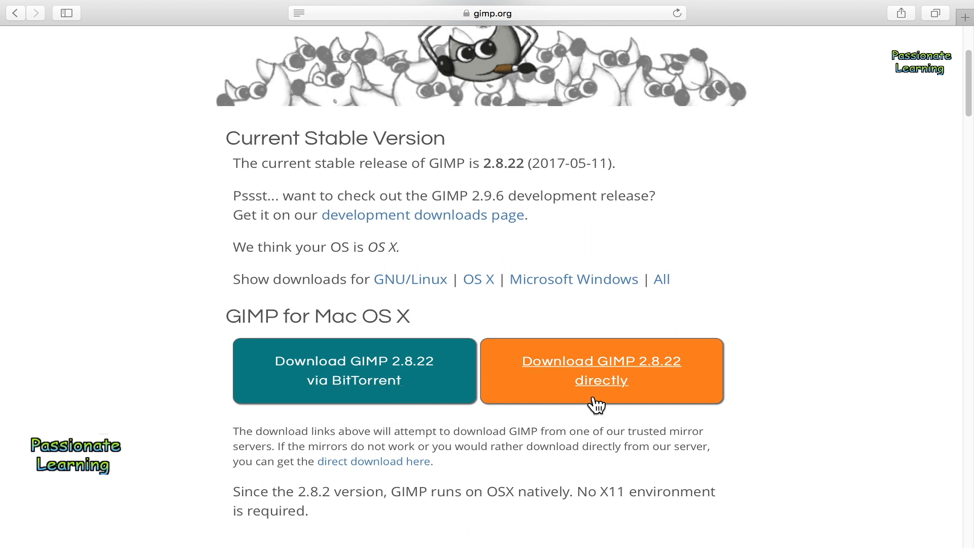
mouse_move(635, 388)
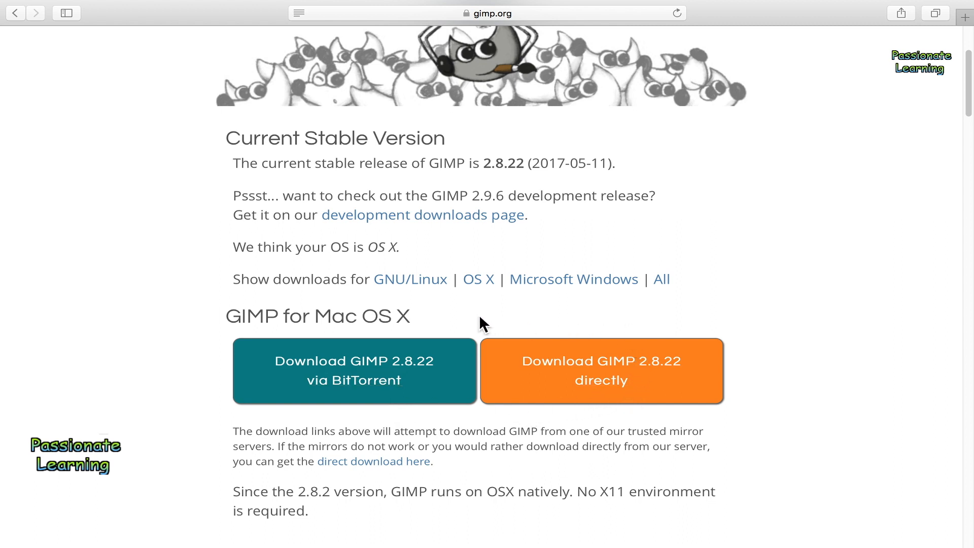
mouse_move(423, 311)
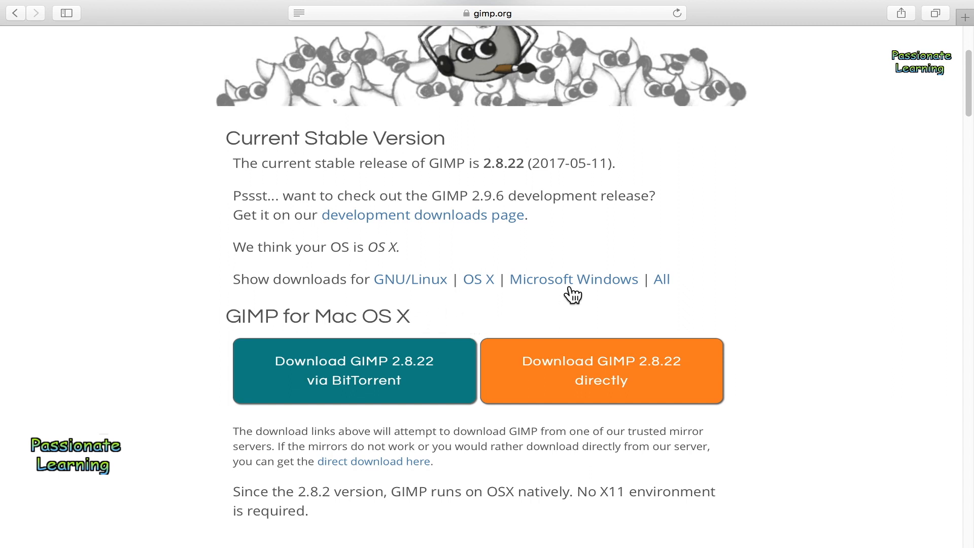
mouse_move(739, 292)
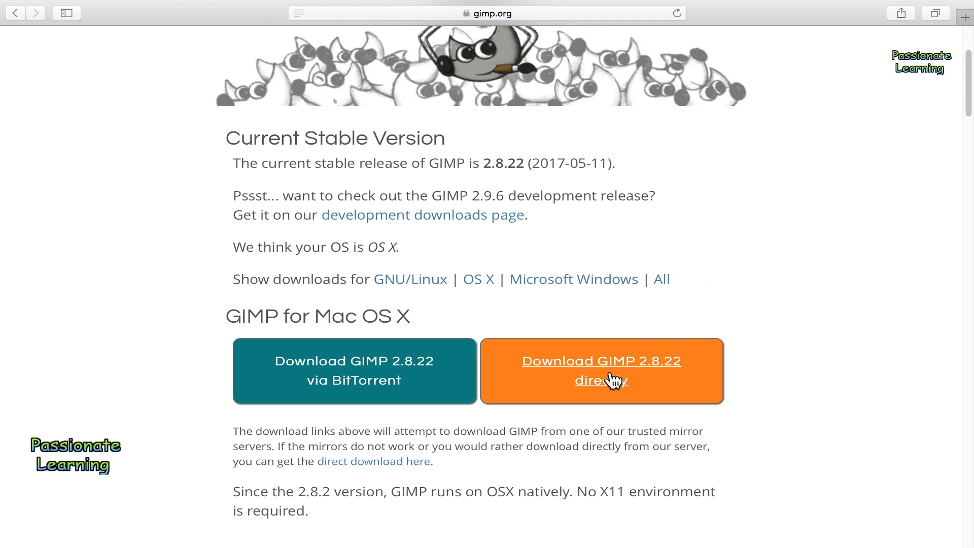
Start the direct (non-BitTorrent) download of GIMP 2.8.22 for Mac from the mirror
click(601, 380)
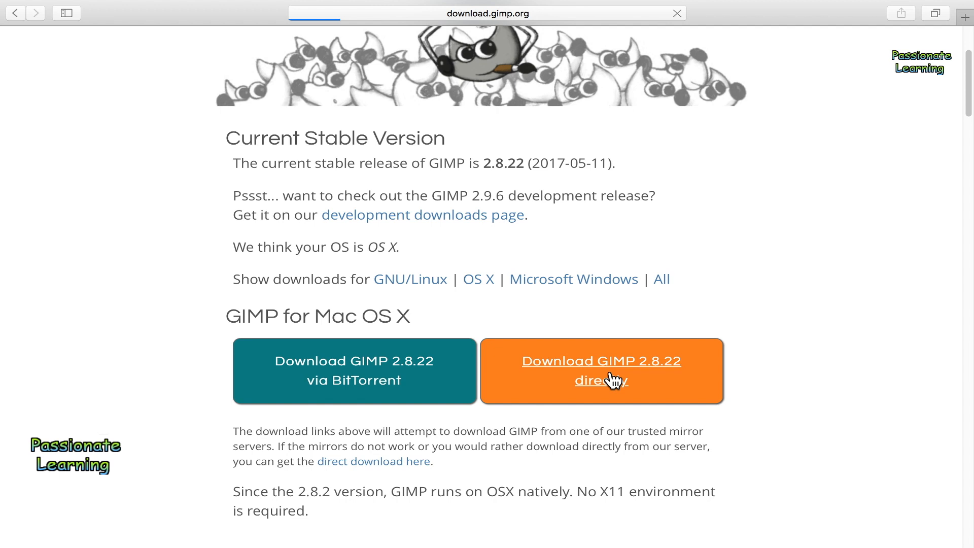
click(602, 379)
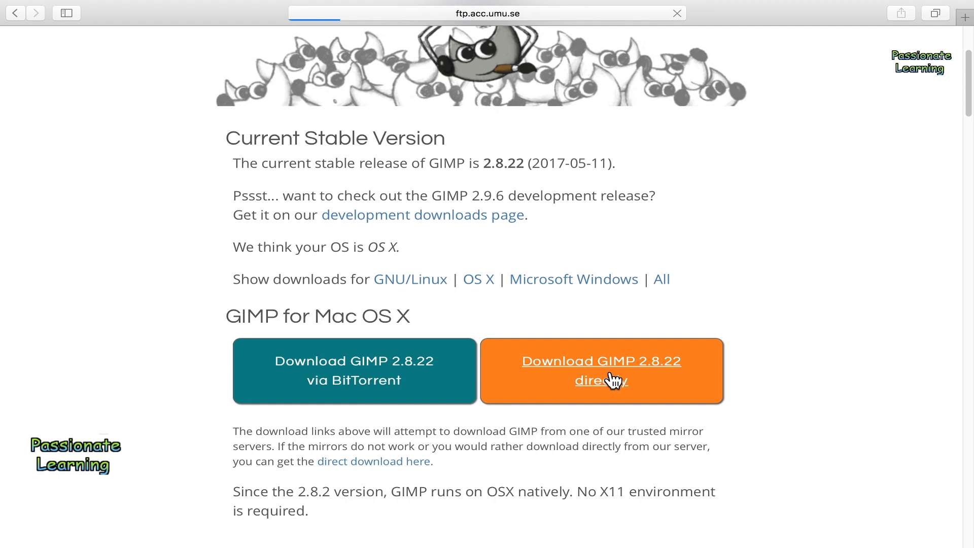
click(601, 379)
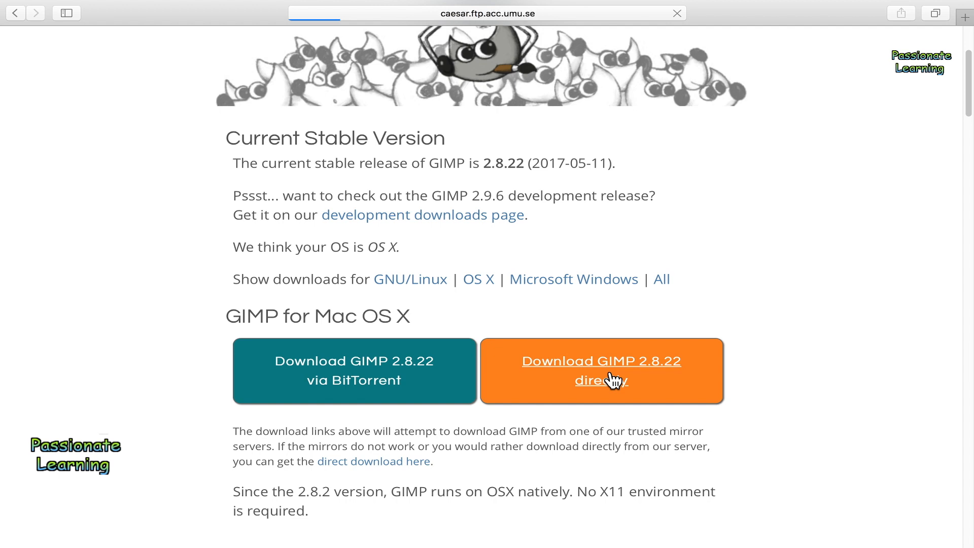
click(601, 371)
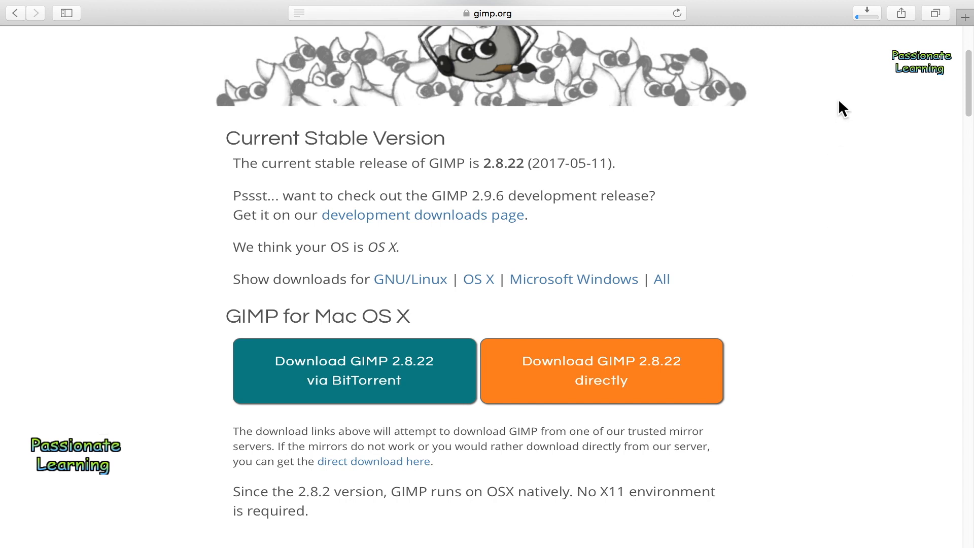
Let gimp-2.8.22-x86_64.dmg finish in the Downloads popover, dismiss it and show the Downloads folder
click(868, 13)
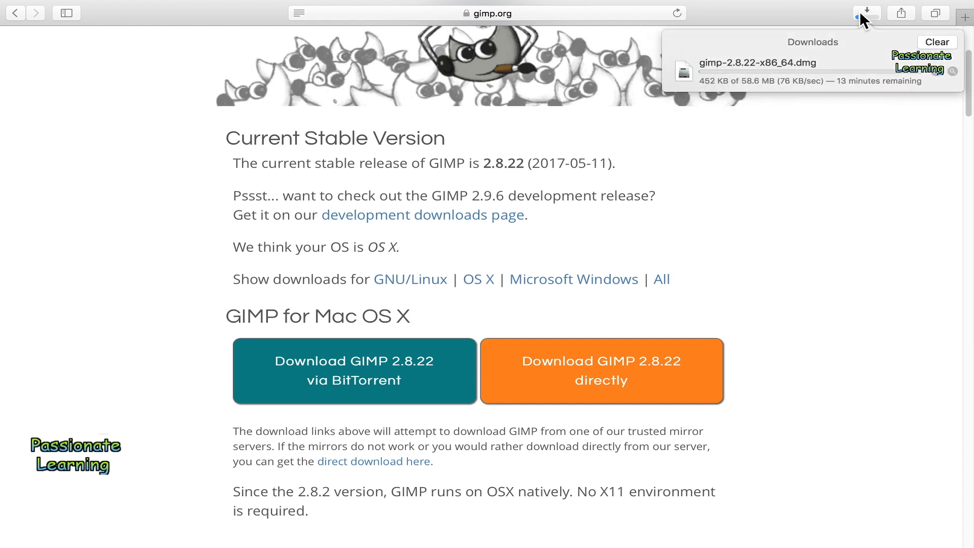
mouse_move(711, 100)
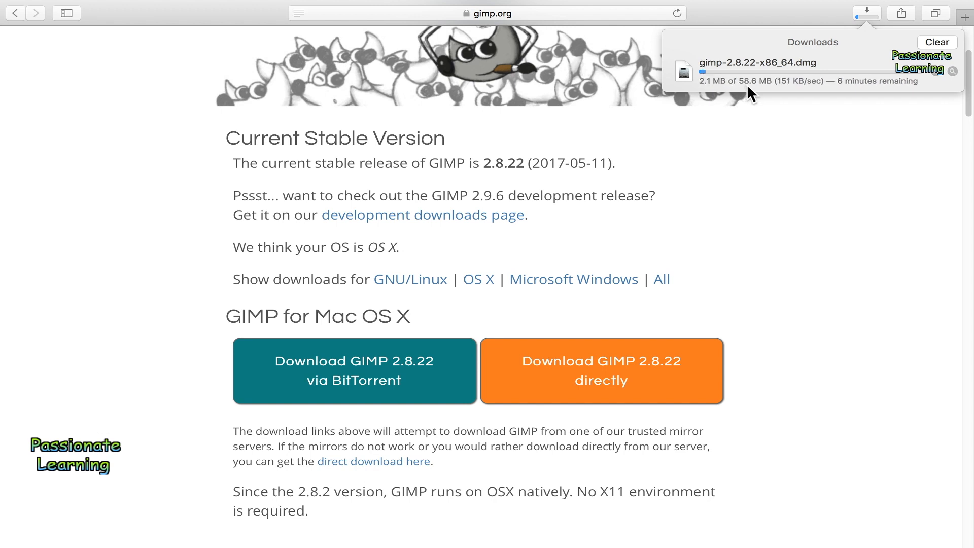
mouse_move(788, 183)
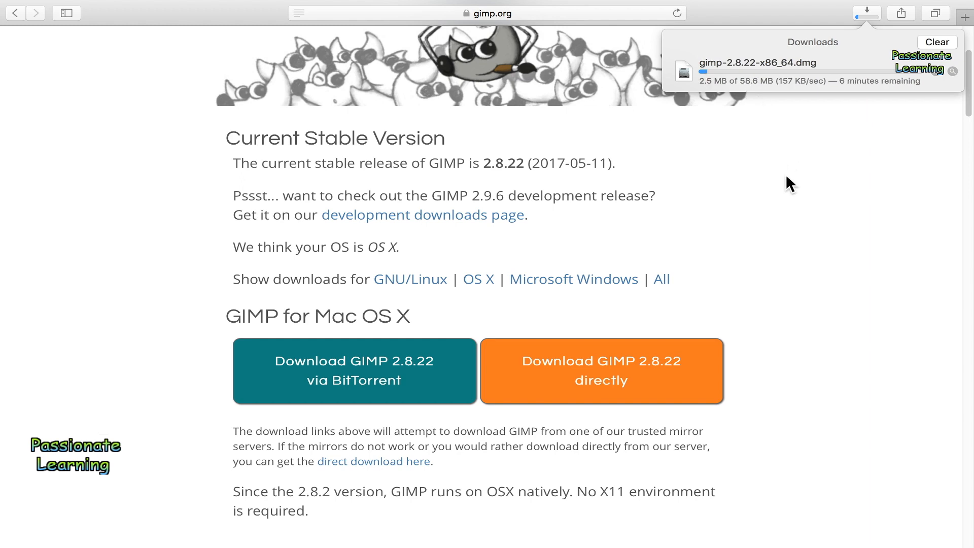
scroll(down, 3)
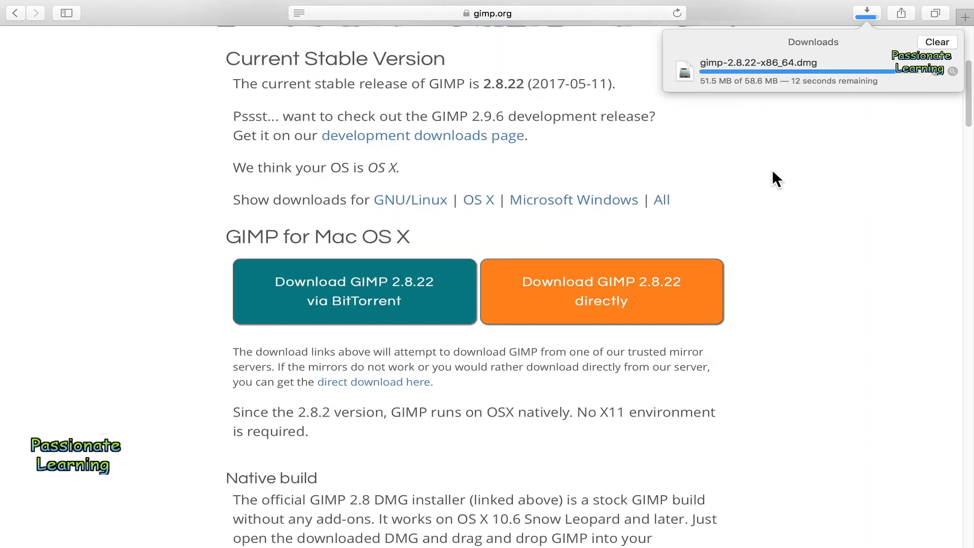
mouse_move(788, 107)
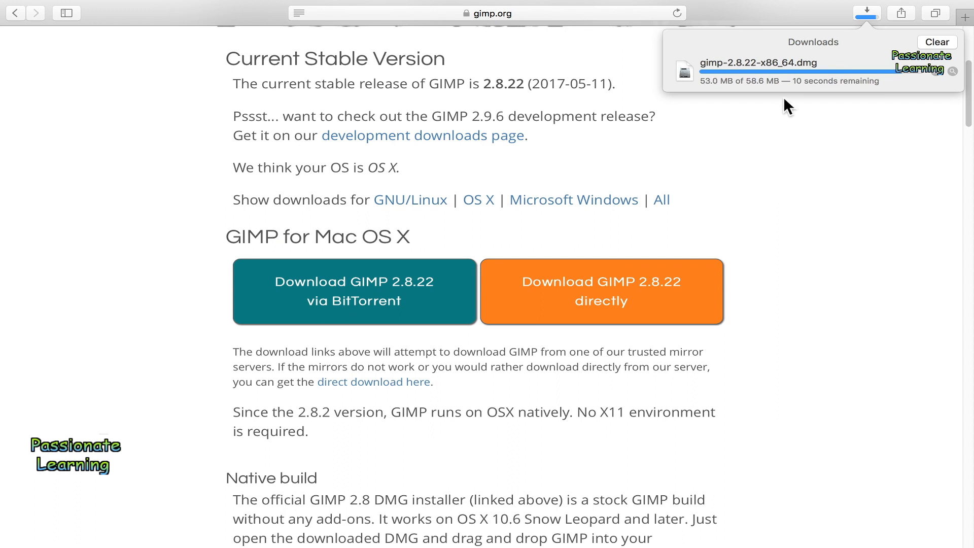
mouse_move(735, 93)
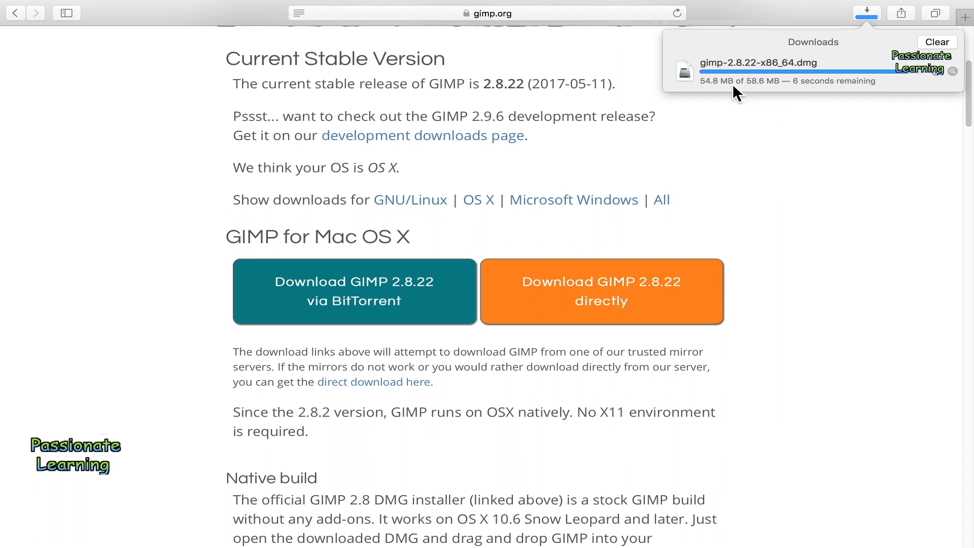
mouse_move(798, 101)
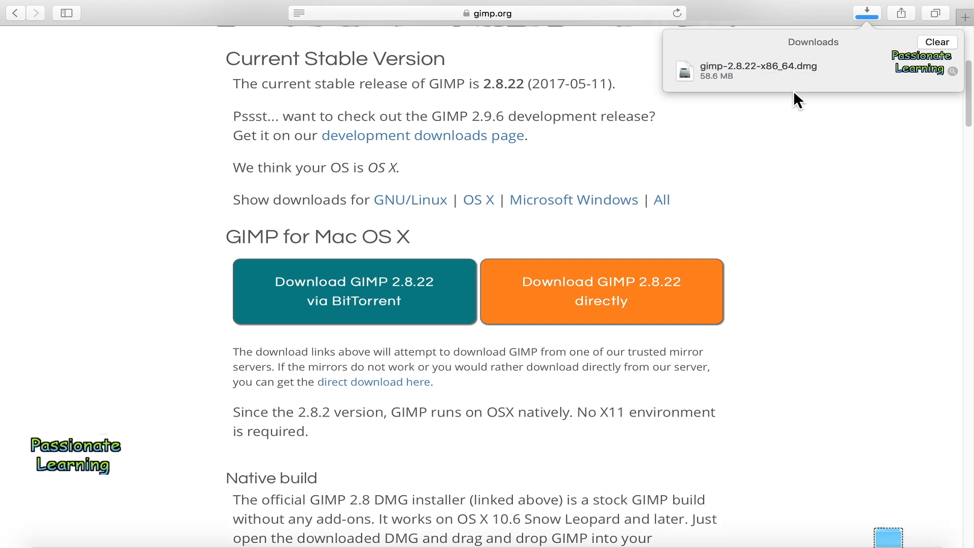
mouse_move(808, 138)
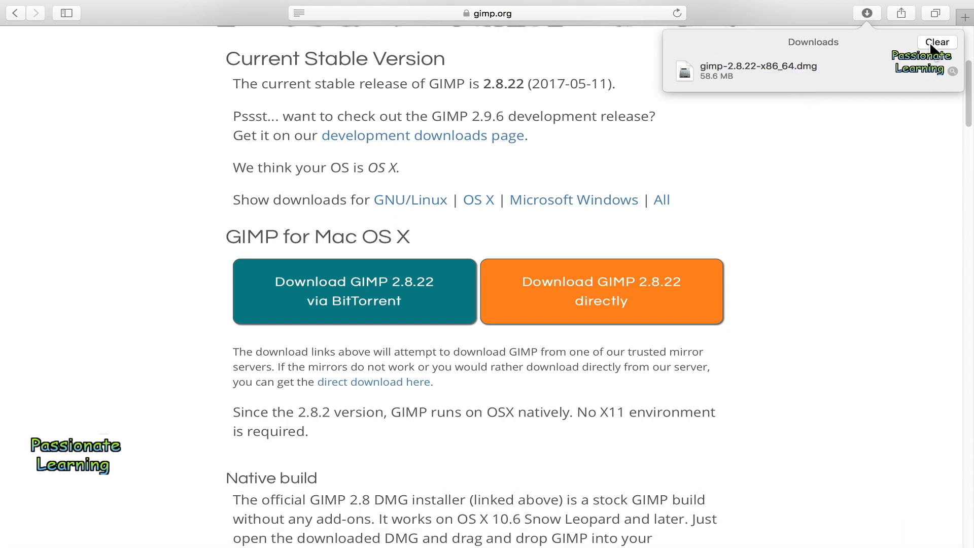
click(487, 13)
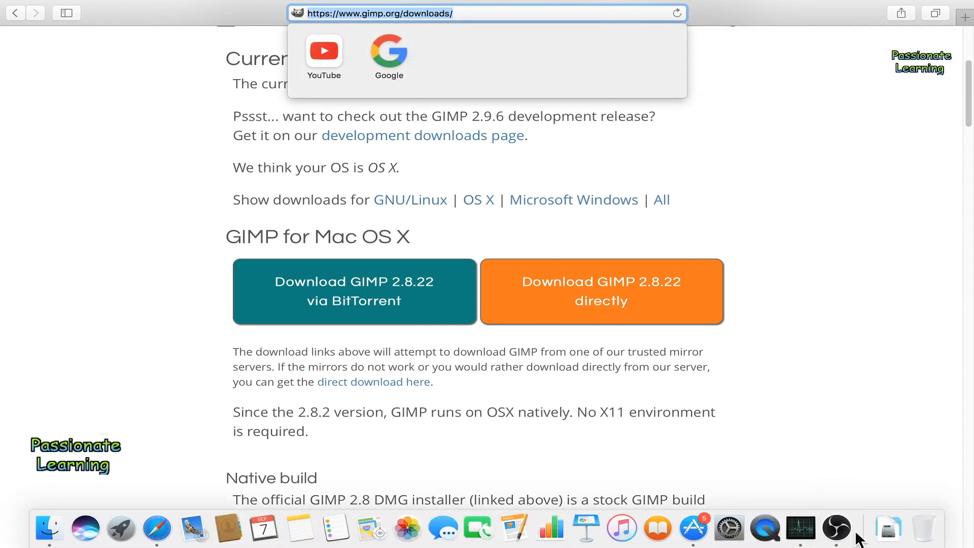
click(888, 527)
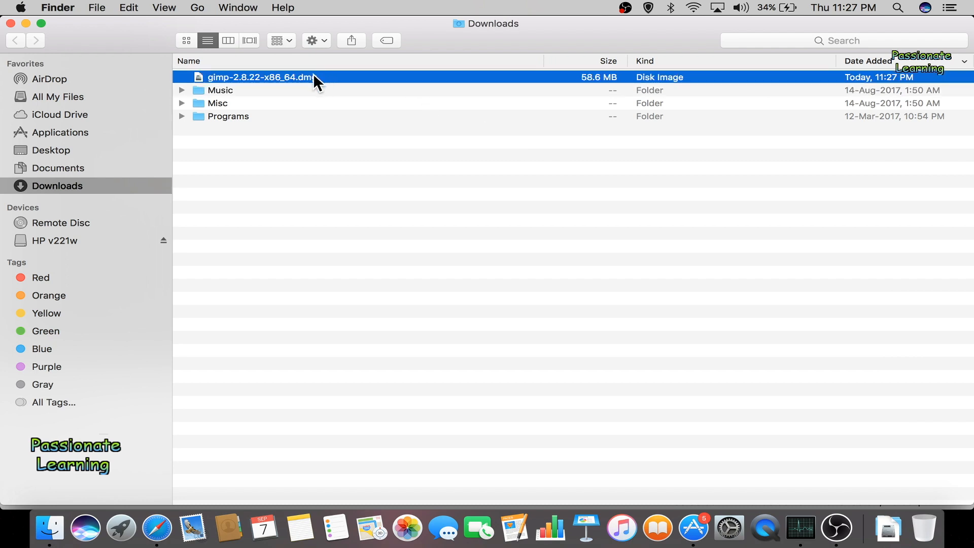
Open gimp-2.8.22-x86_64.dmg from Downloads so the disk image verifies and mounts
double_click(259, 79)
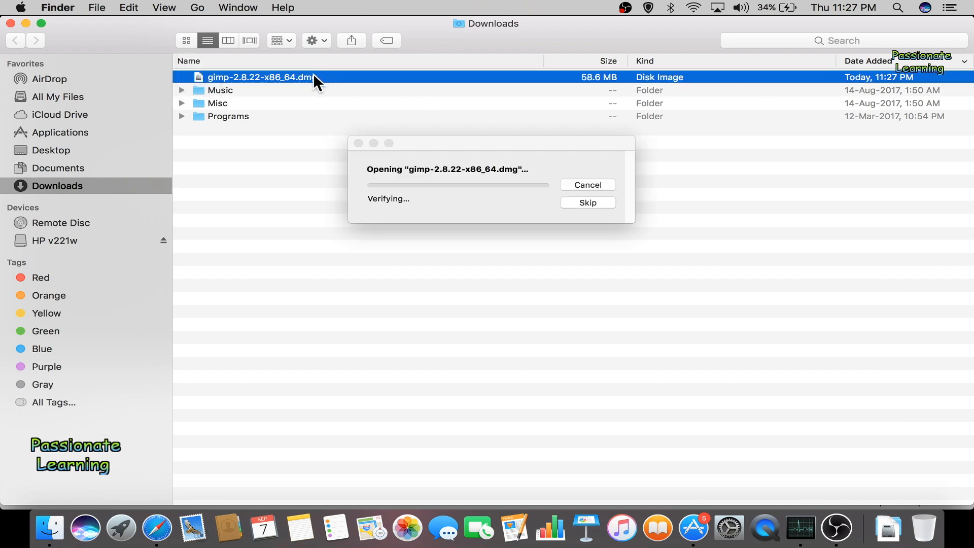
mouse_move(385, 213)
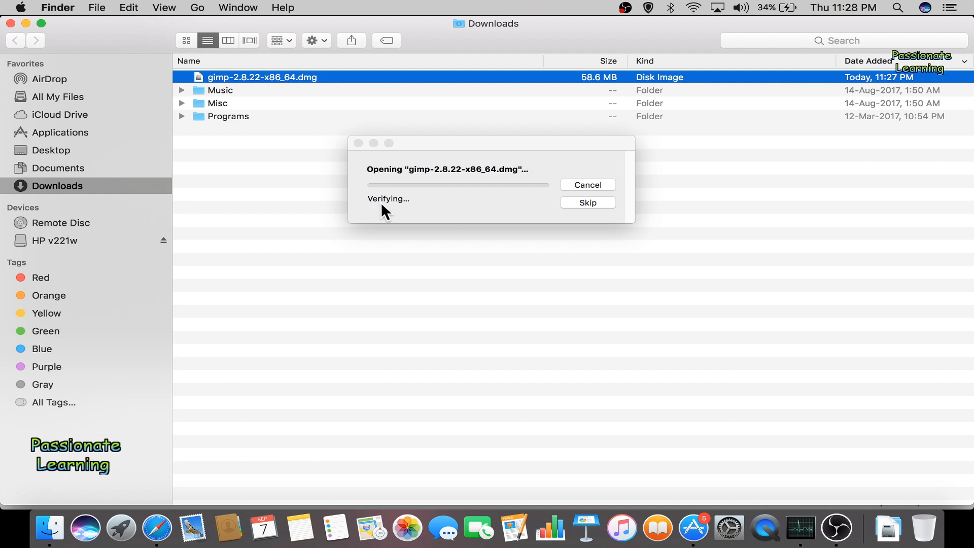
mouse_move(408, 219)
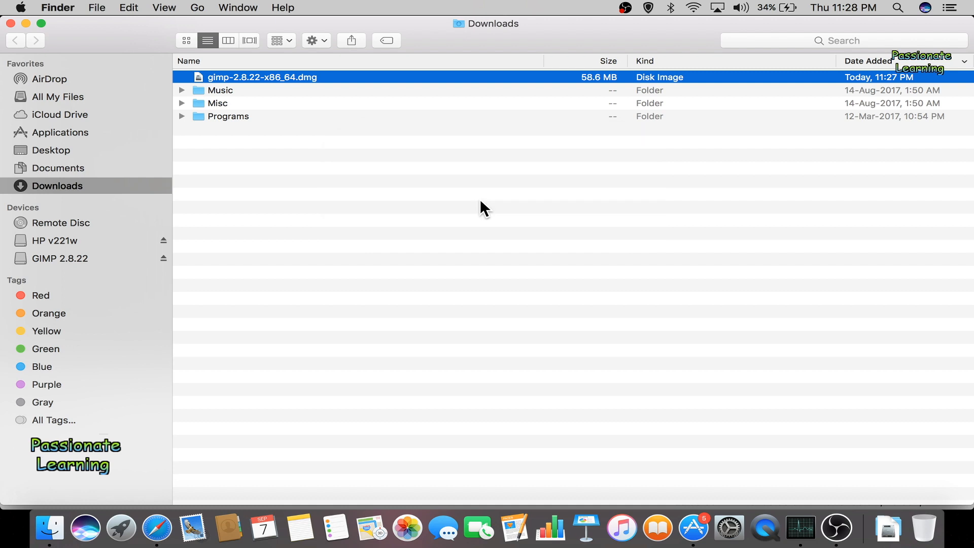
From the GIMP 2.8.22 volume, copy the GIMP app onto Applications and show that folder
double_click(261, 77)
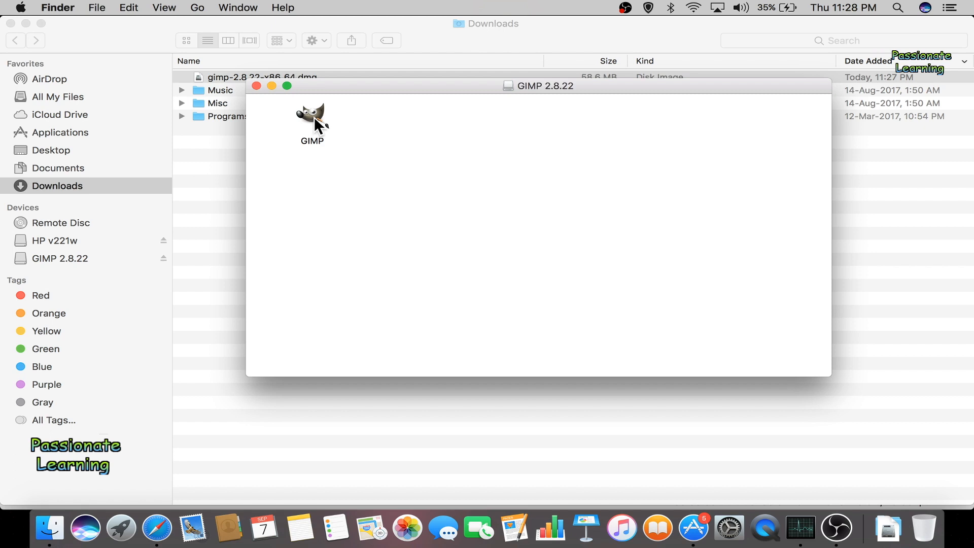
drag(312, 121, 121, 132)
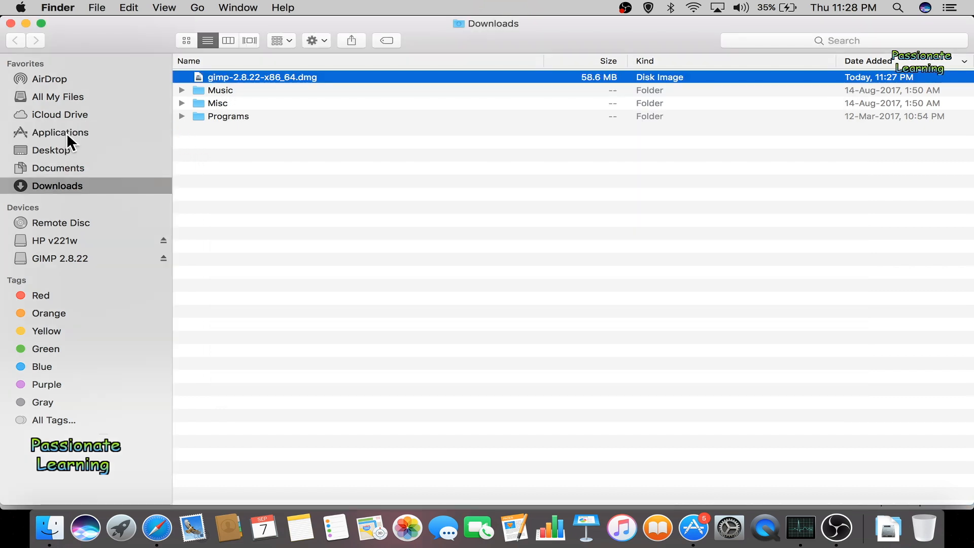
click(60, 132)
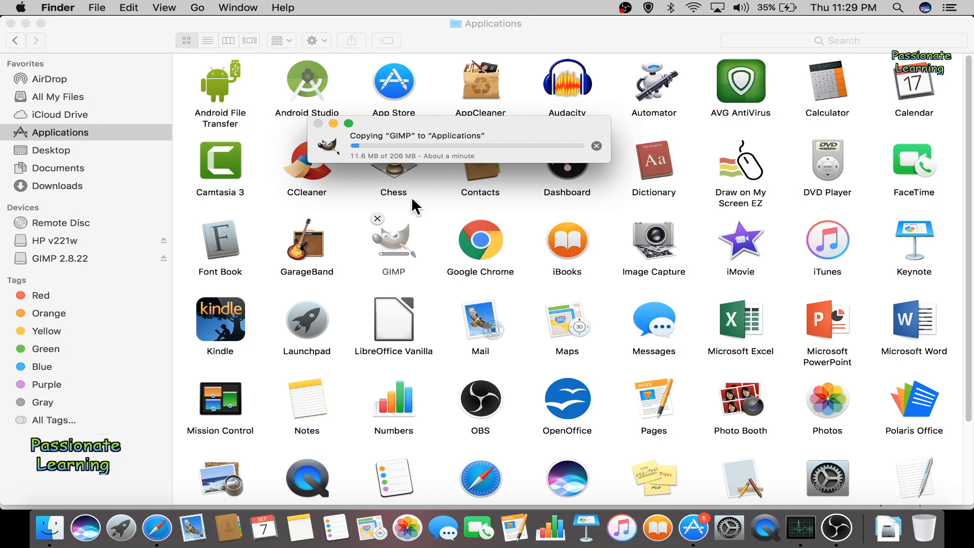
mouse_move(369, 171)
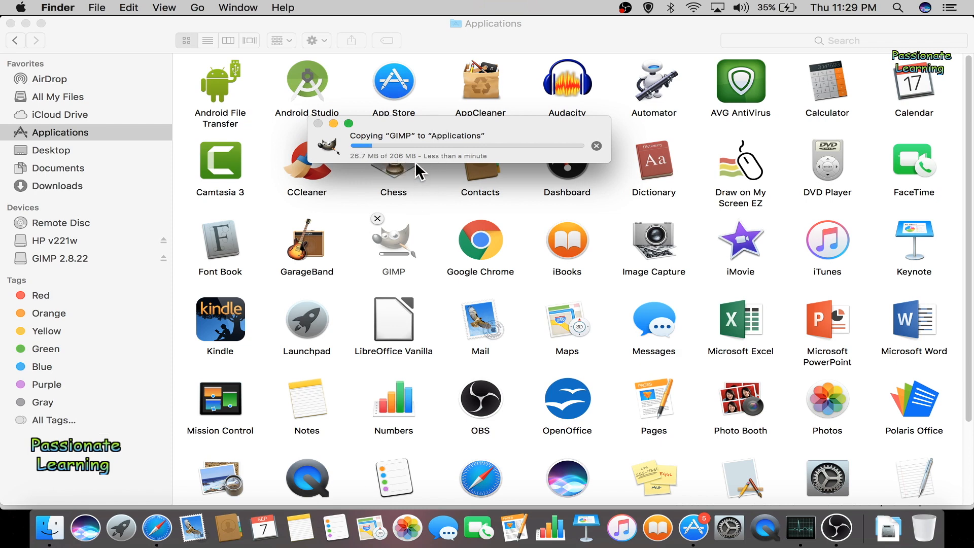
mouse_move(445, 179)
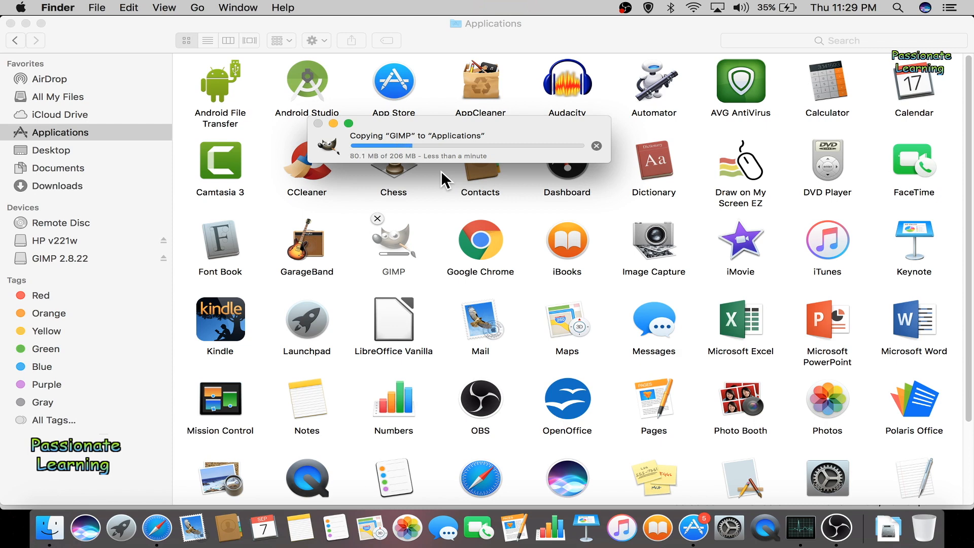
mouse_move(439, 222)
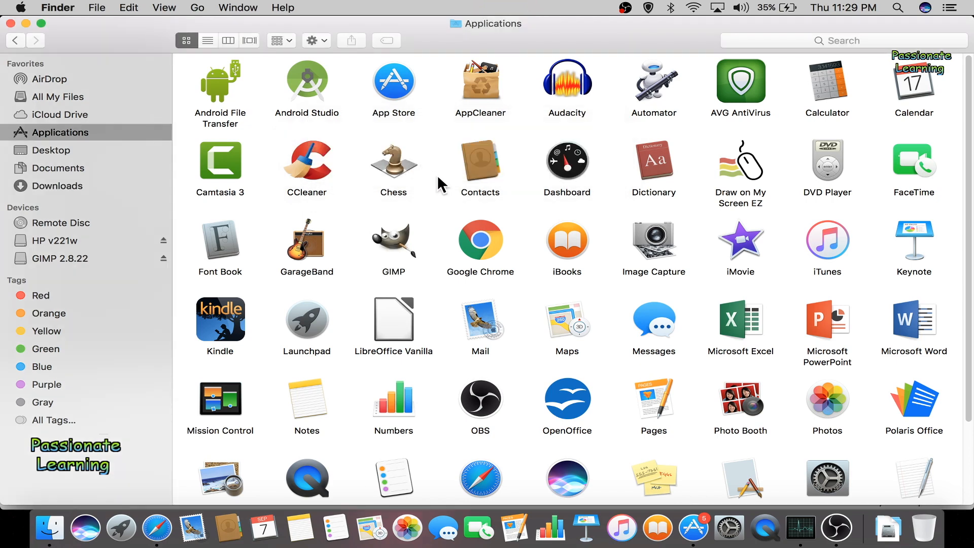
mouse_move(428, 222)
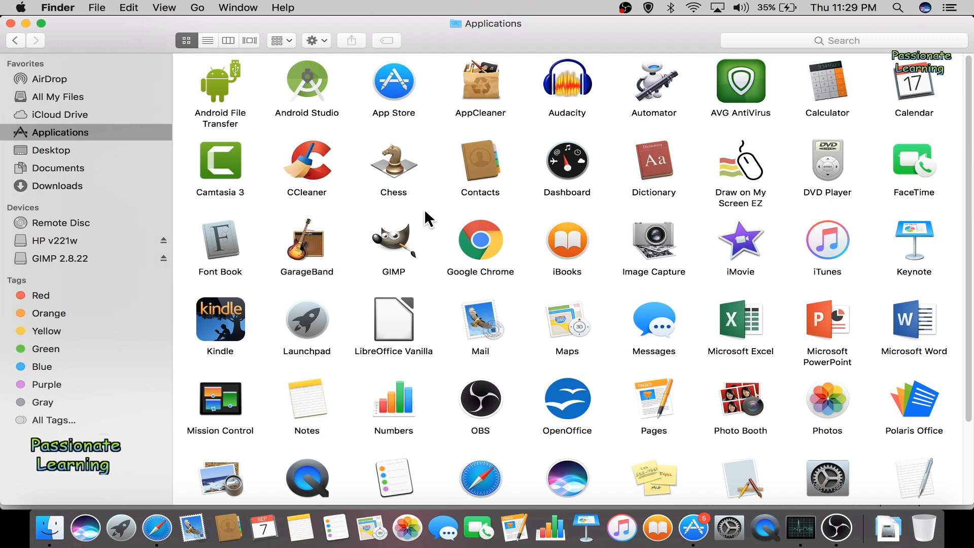
Approve the downloaded-app security alert for GIMP and close the Applications and volume windows
right_click(394, 242)
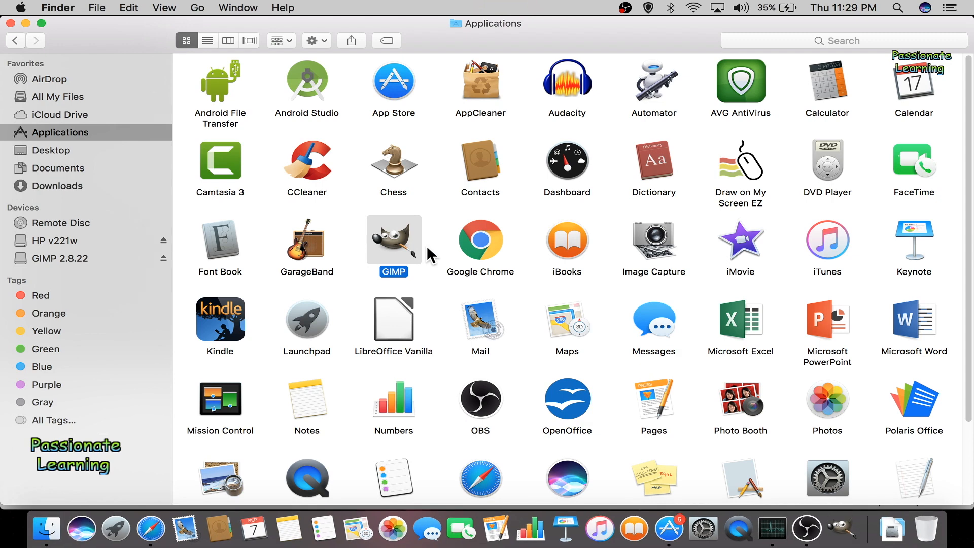
mouse_move(32, 28)
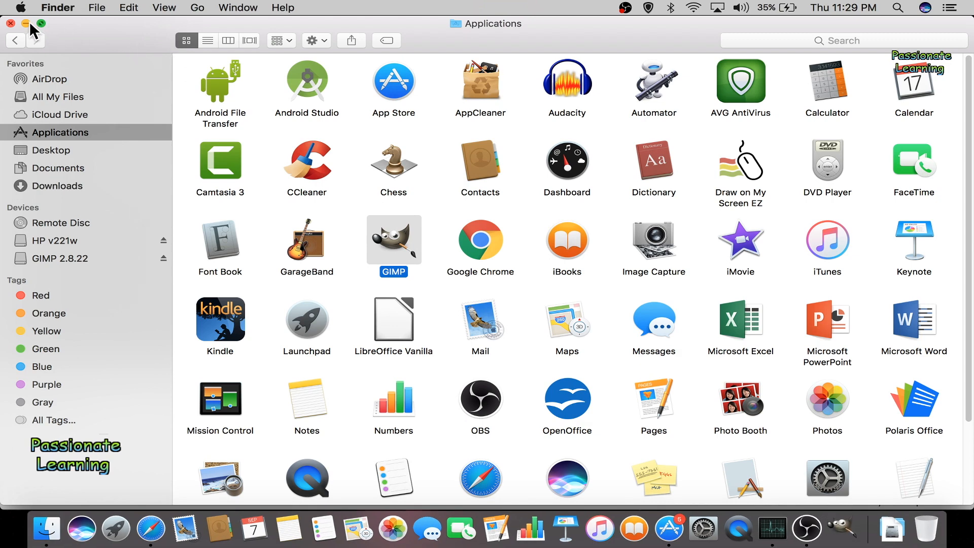
double_click(394, 239)
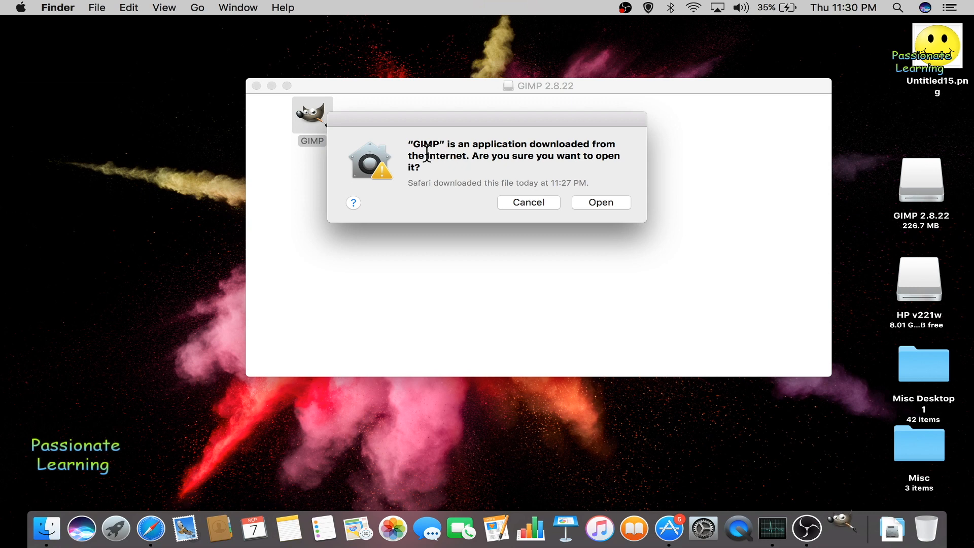
mouse_move(453, 165)
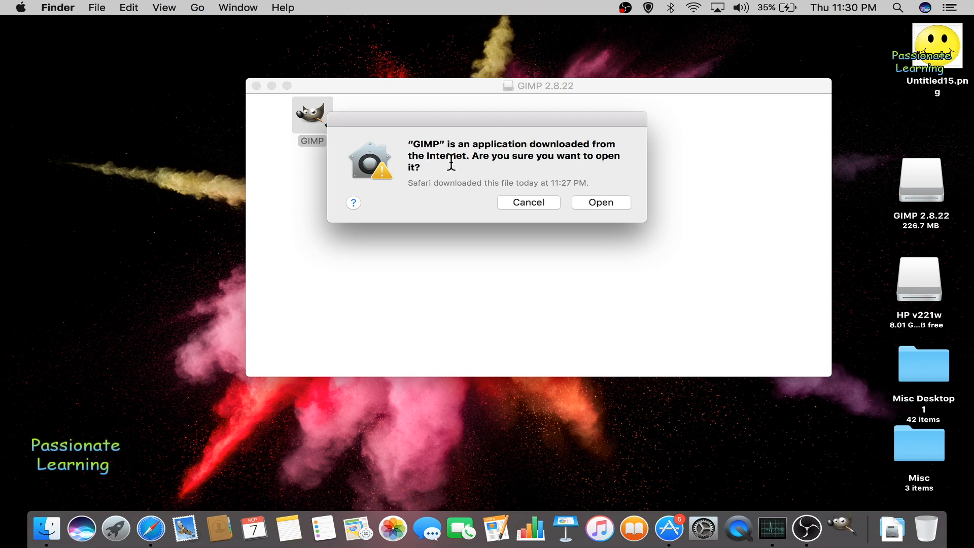
mouse_move(459, 182)
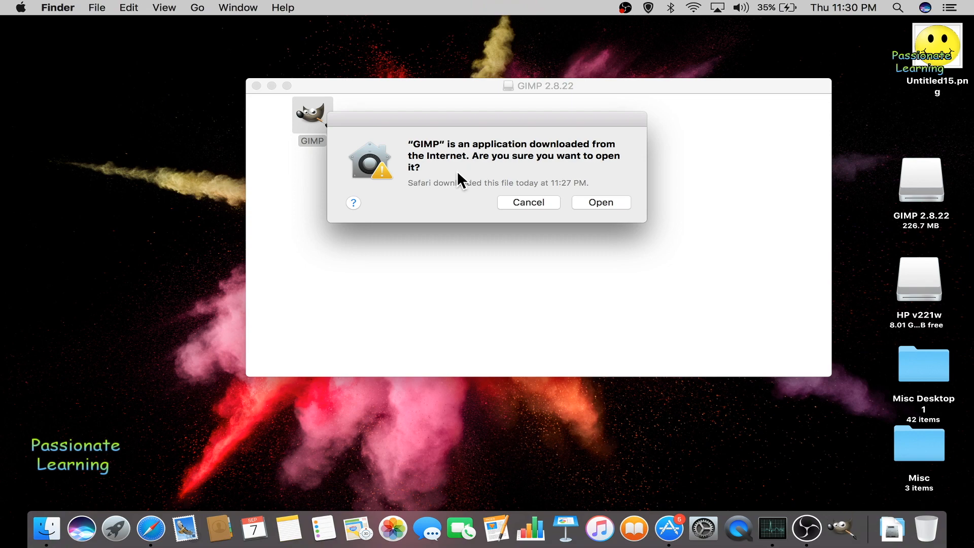
click(600, 202)
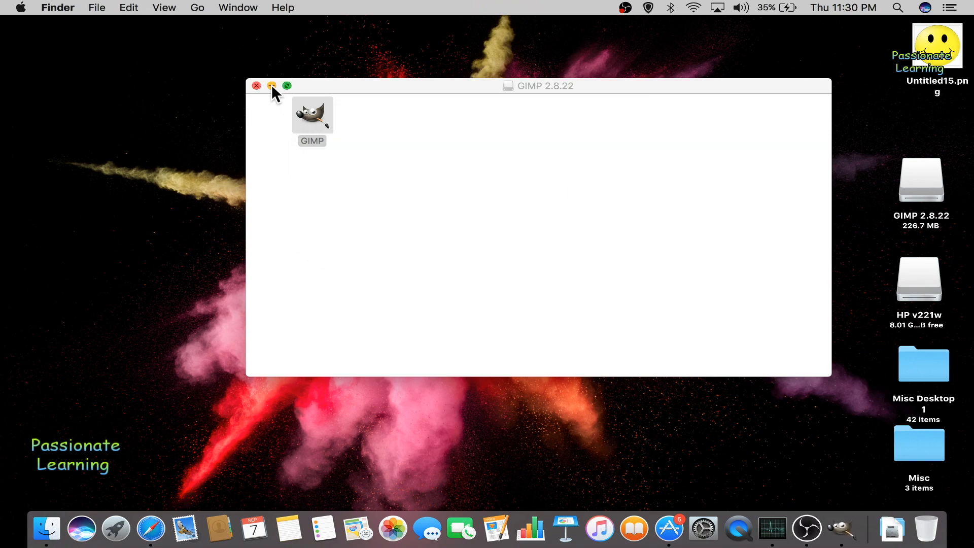
click(256, 86)
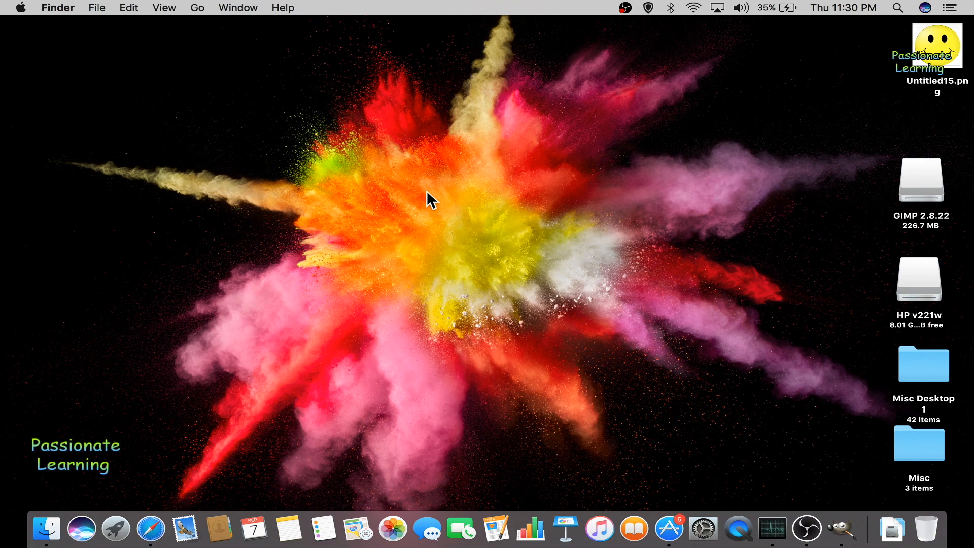
mouse_move(625, 373)
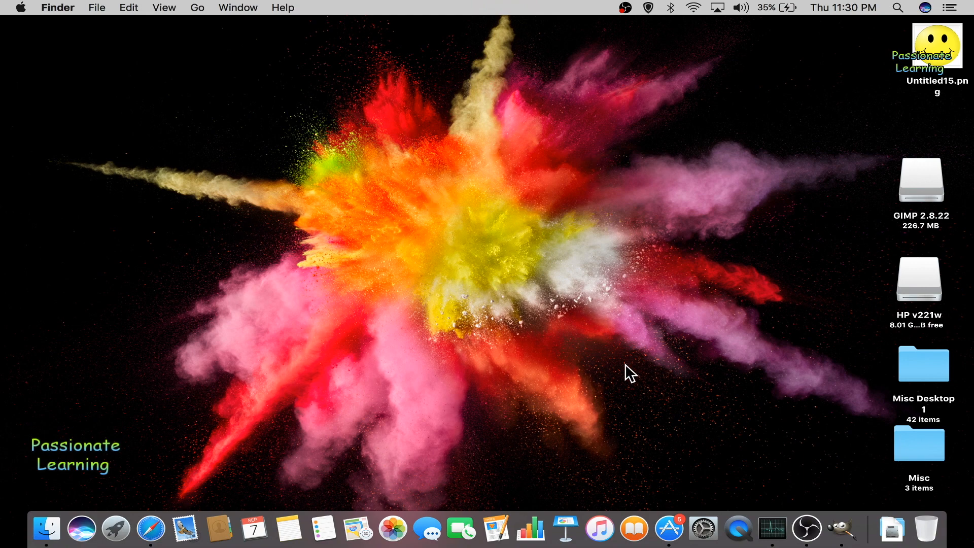
mouse_move(843, 530)
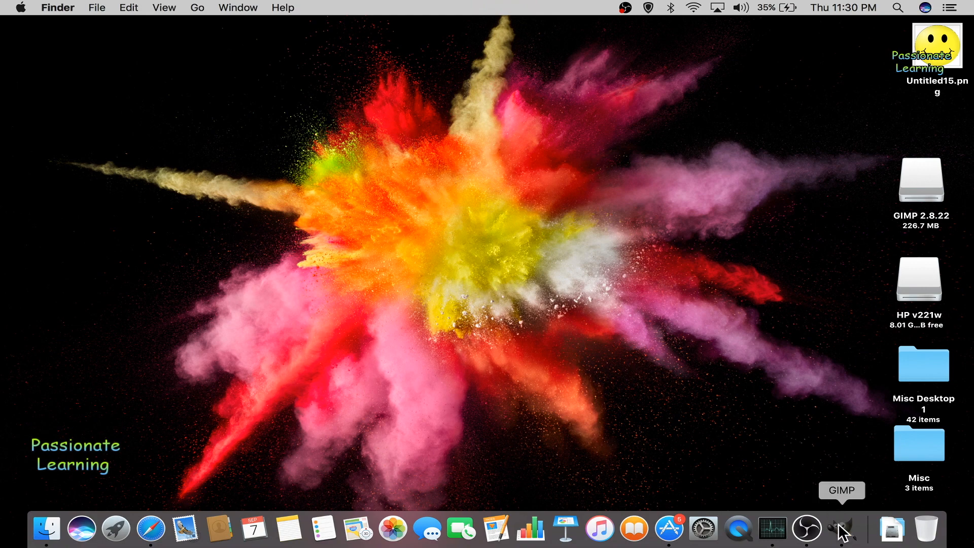
Start GIMP from its Dock icon and let the splash screen load plug-ins
click(842, 529)
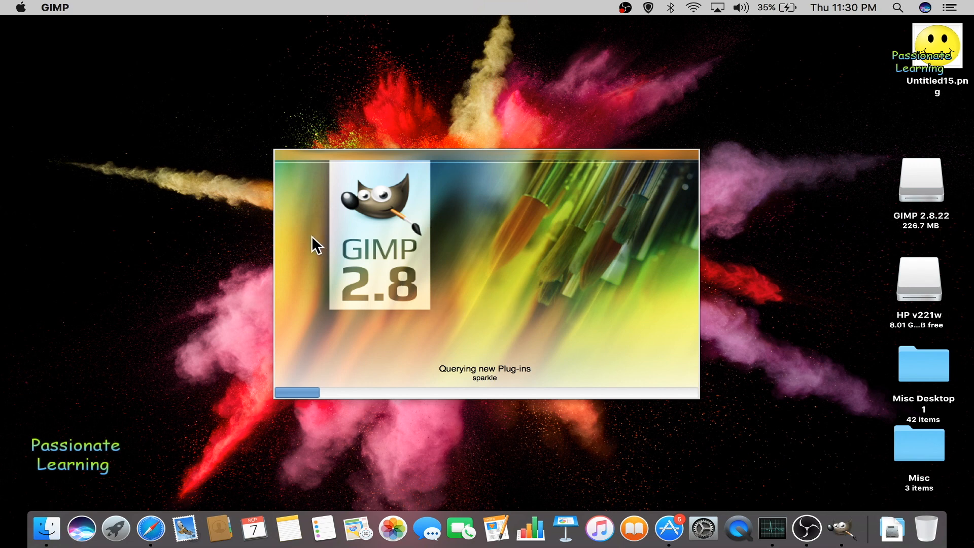
mouse_move(398, 330)
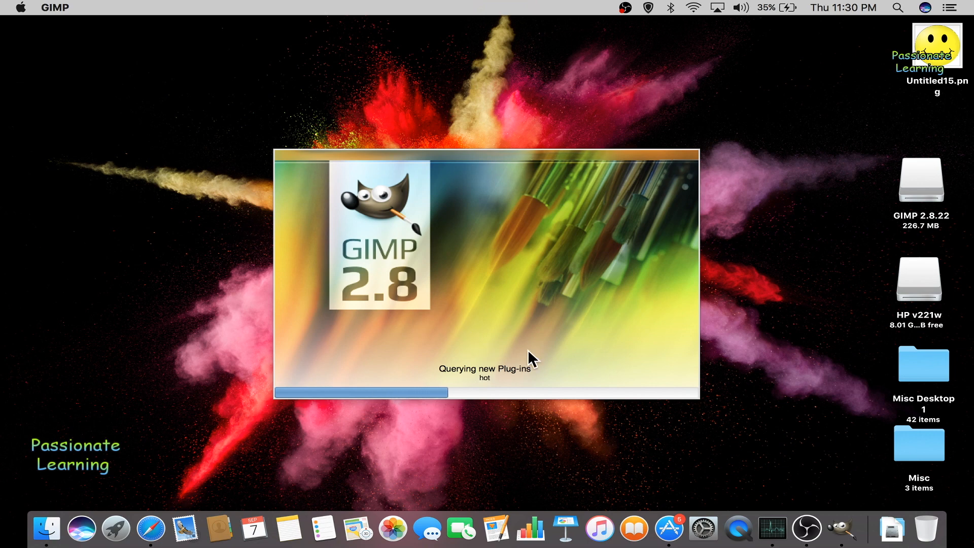
mouse_move(651, 312)
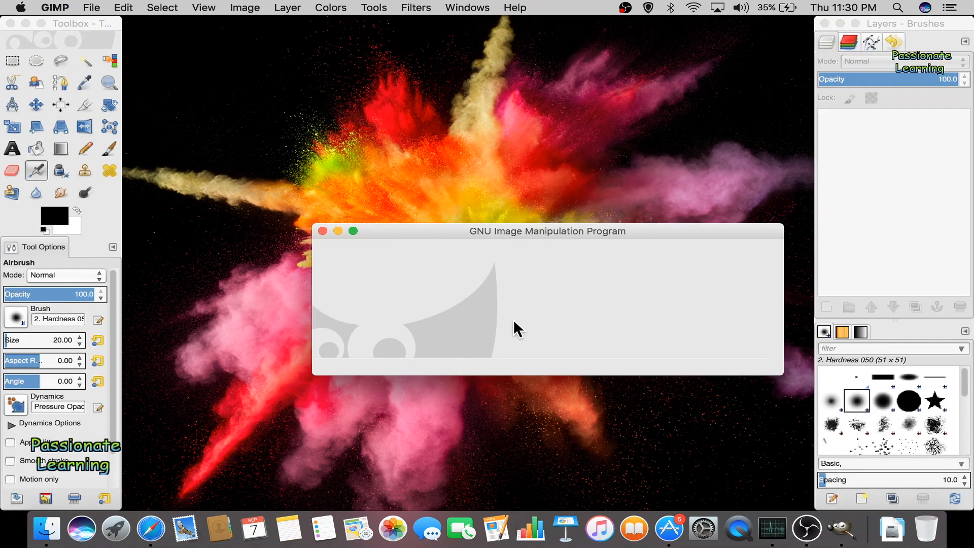
Move the empty GNU Image Manipulation Program window up toward the top centre
drag(548, 231, 469, 155)
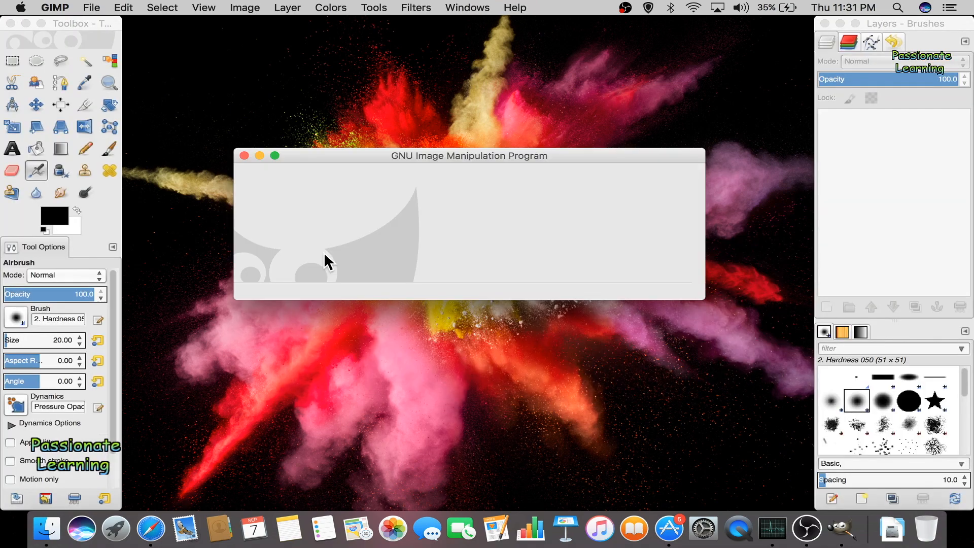
mouse_move(381, 199)
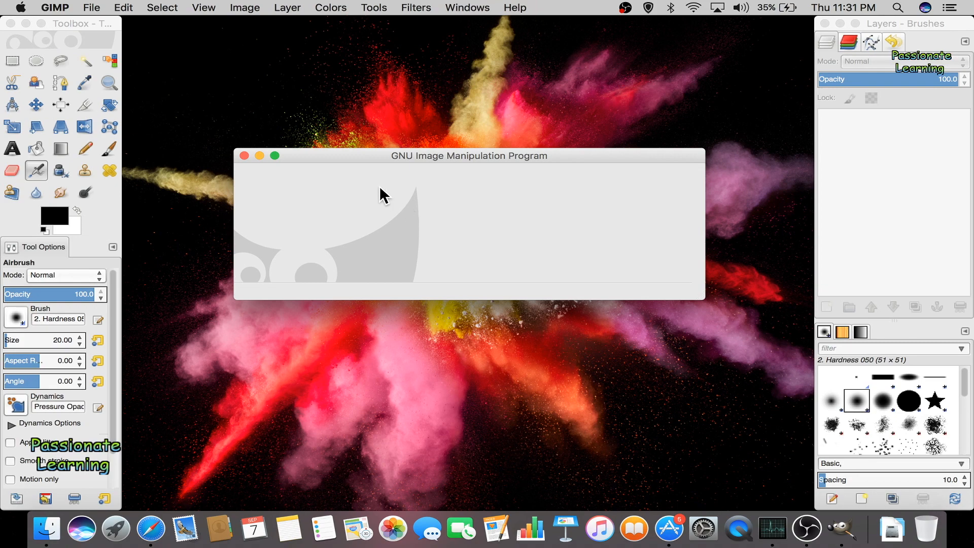
mouse_move(168, 40)
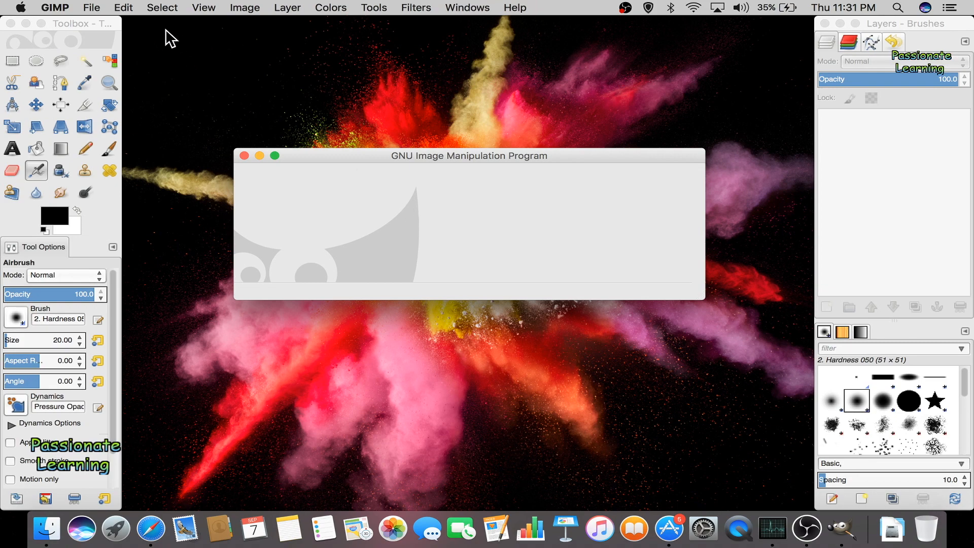
mouse_move(300, 230)
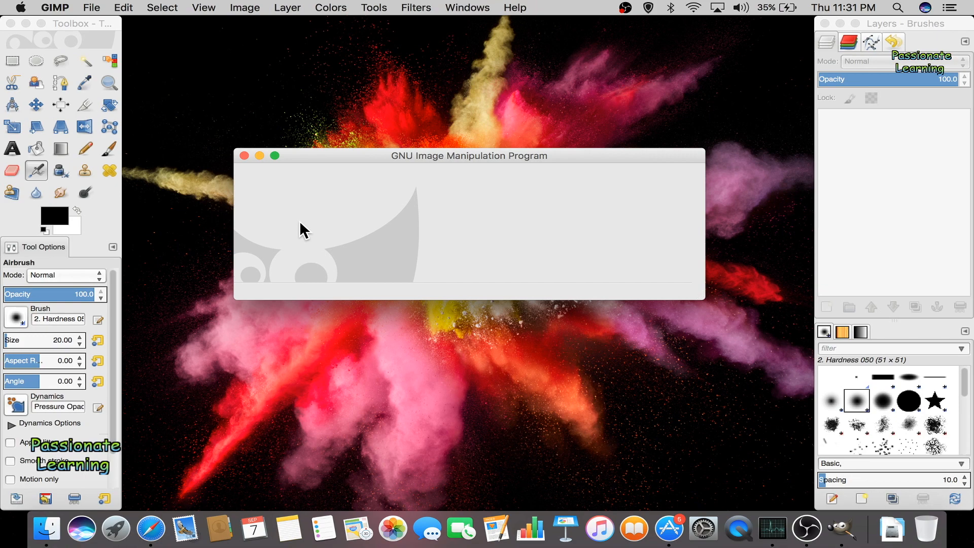
mouse_move(360, 225)
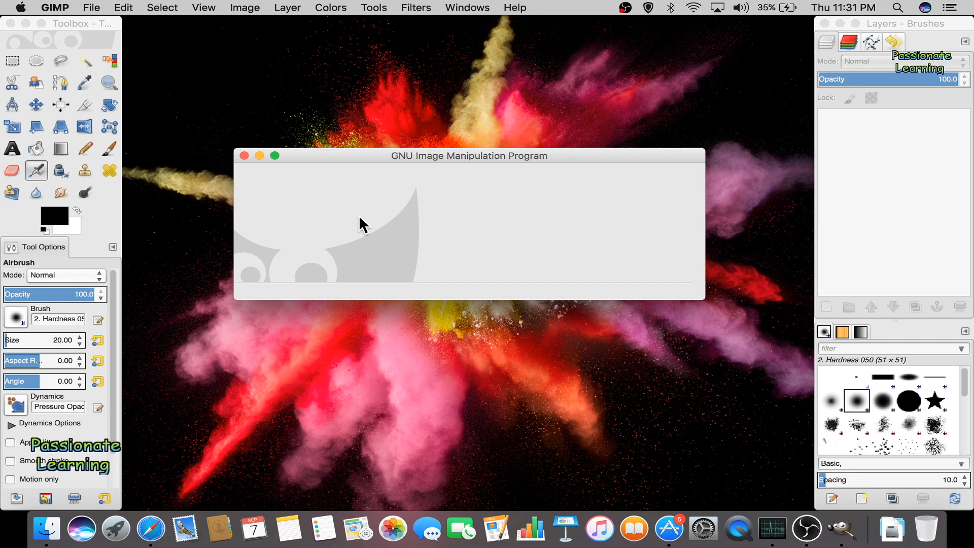
mouse_move(396, 228)
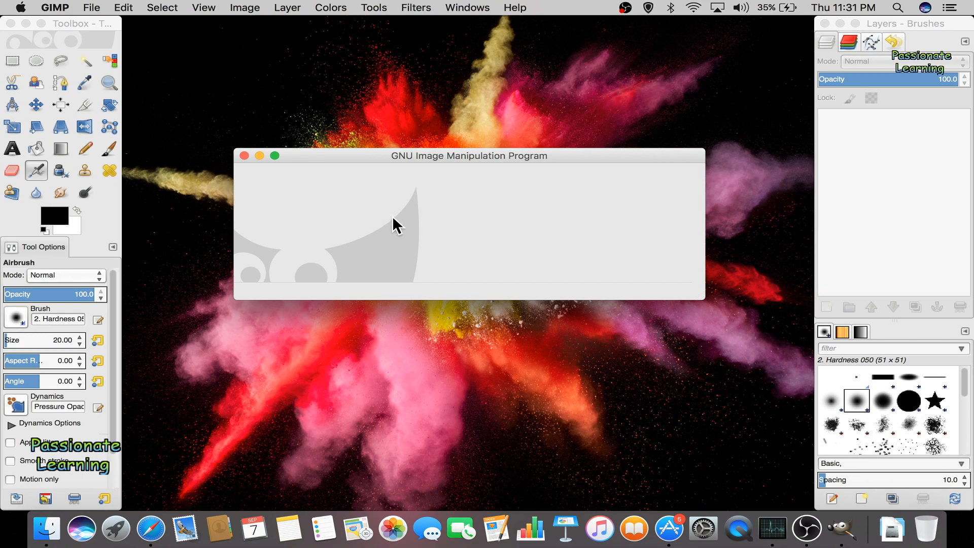